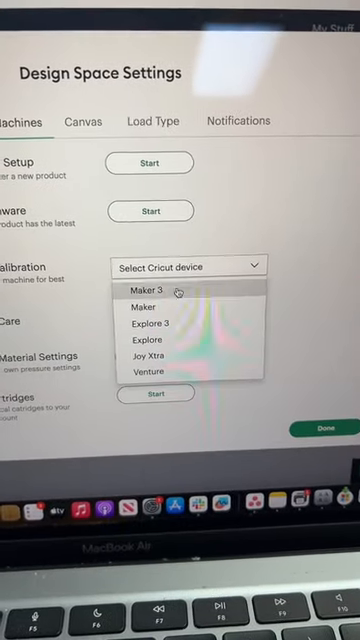
# Step: Choose Maker 3 from the Calibration dropdown to show its calibration options, including Knife Blade
pyautogui.click(148, 290)
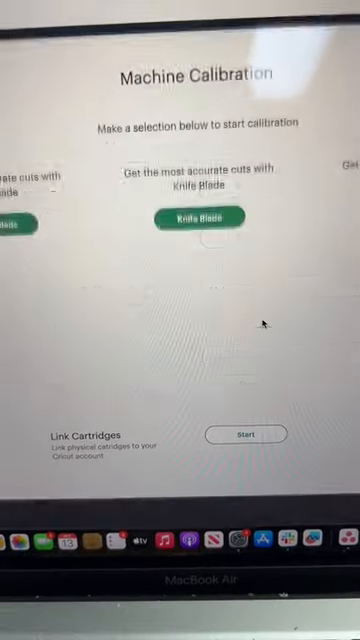